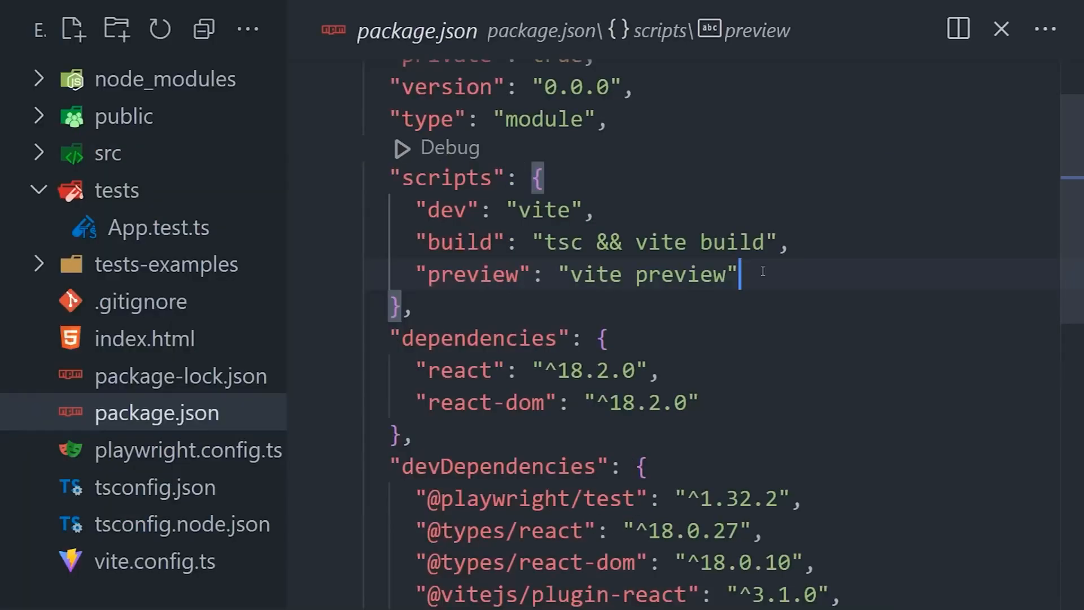
# - End the preview script line with a comma and begin a blank line for a new script
pyautogui.press('Enter')
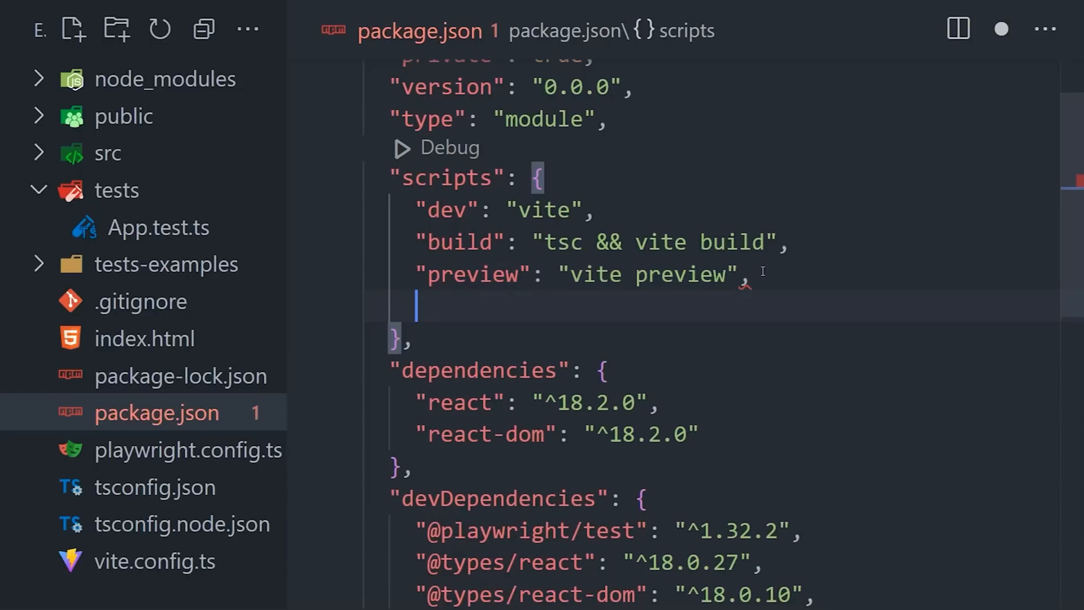